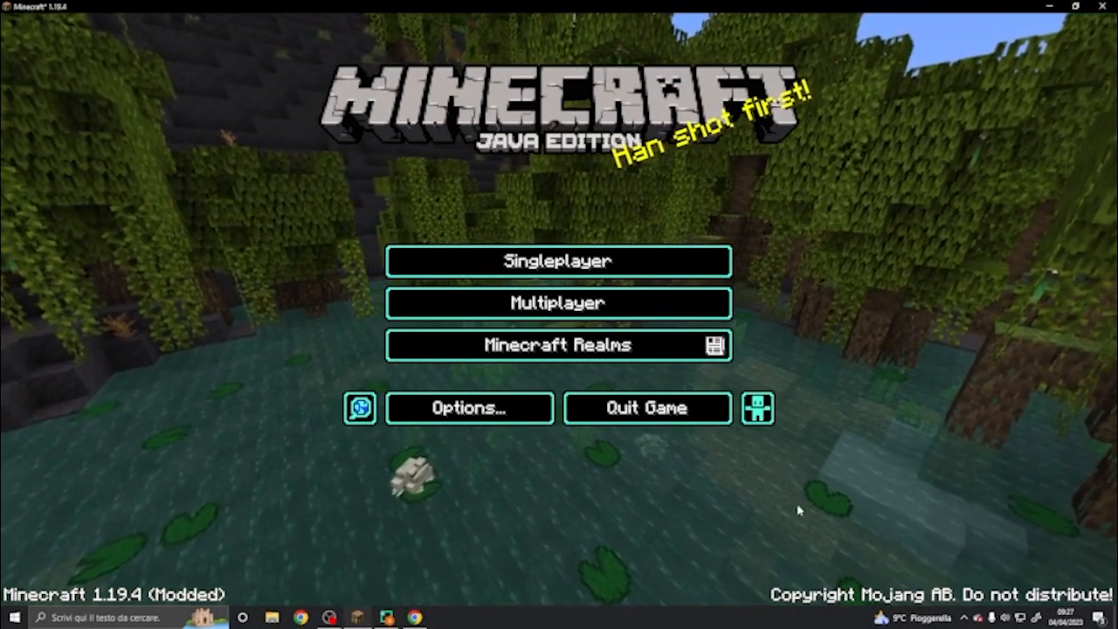
pyautogui.moveTo(827, 492)
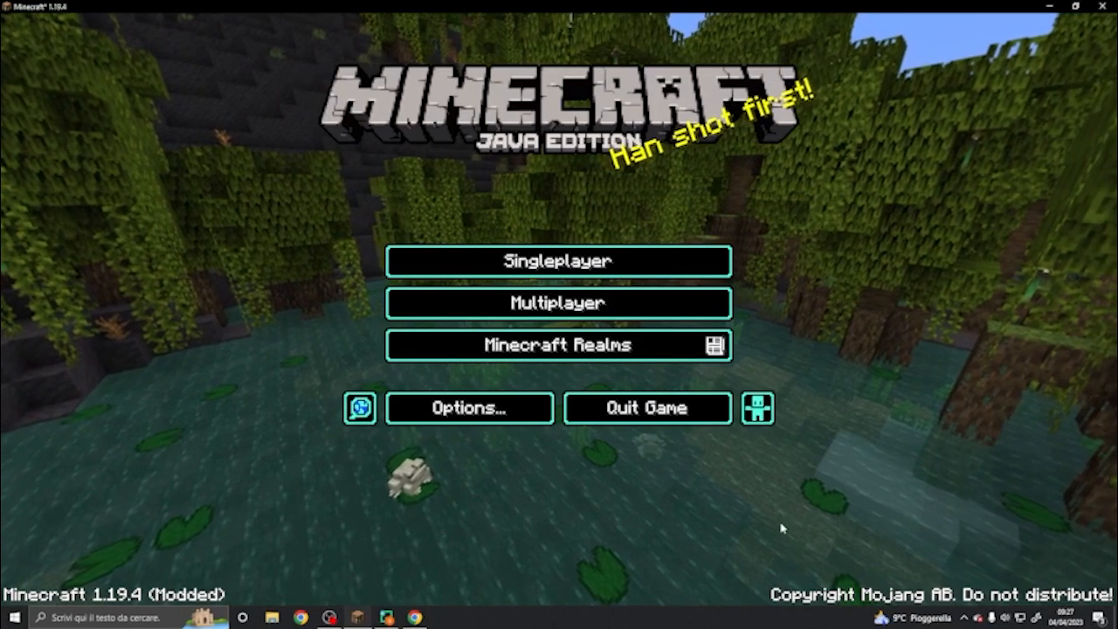
pyautogui.moveTo(825, 491)
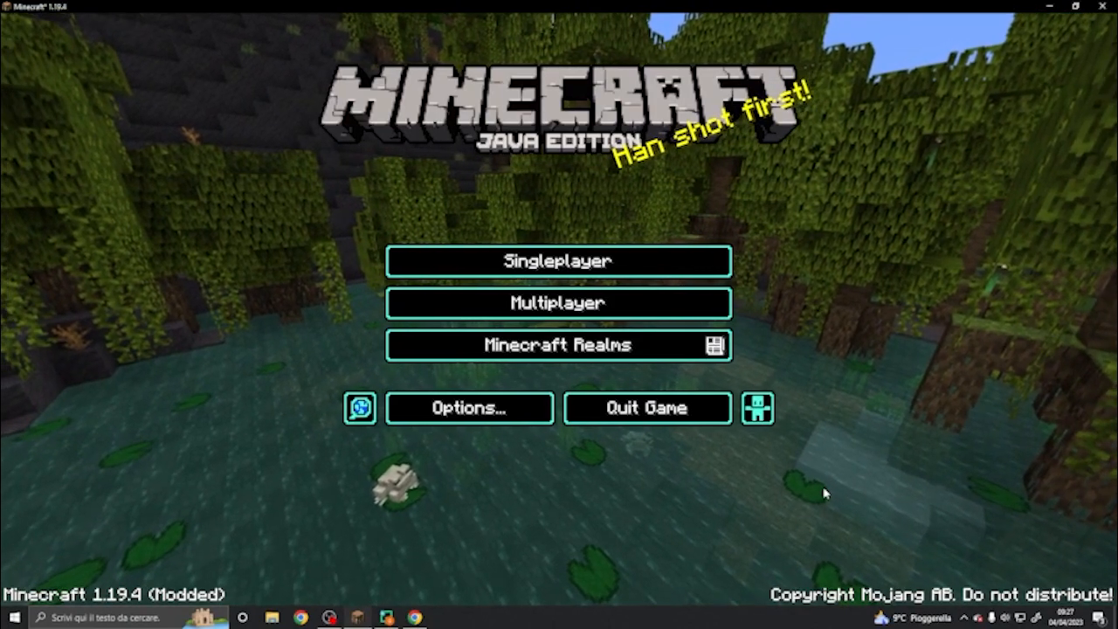
pyautogui.moveTo(830, 515)
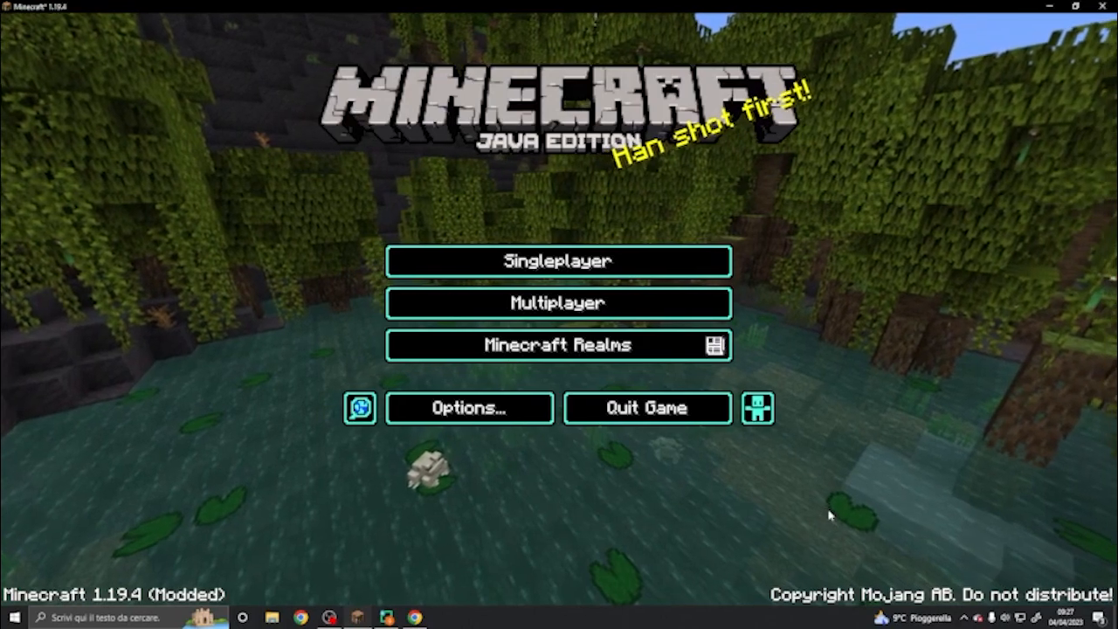
pyautogui.moveTo(822, 524)
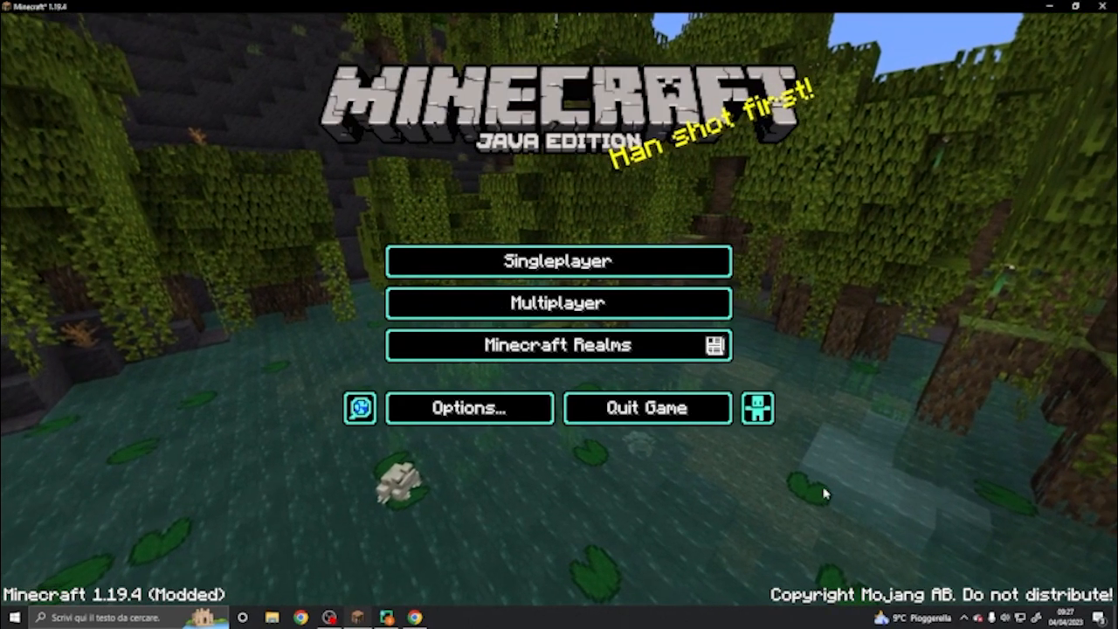
pyautogui.moveTo(828, 517)
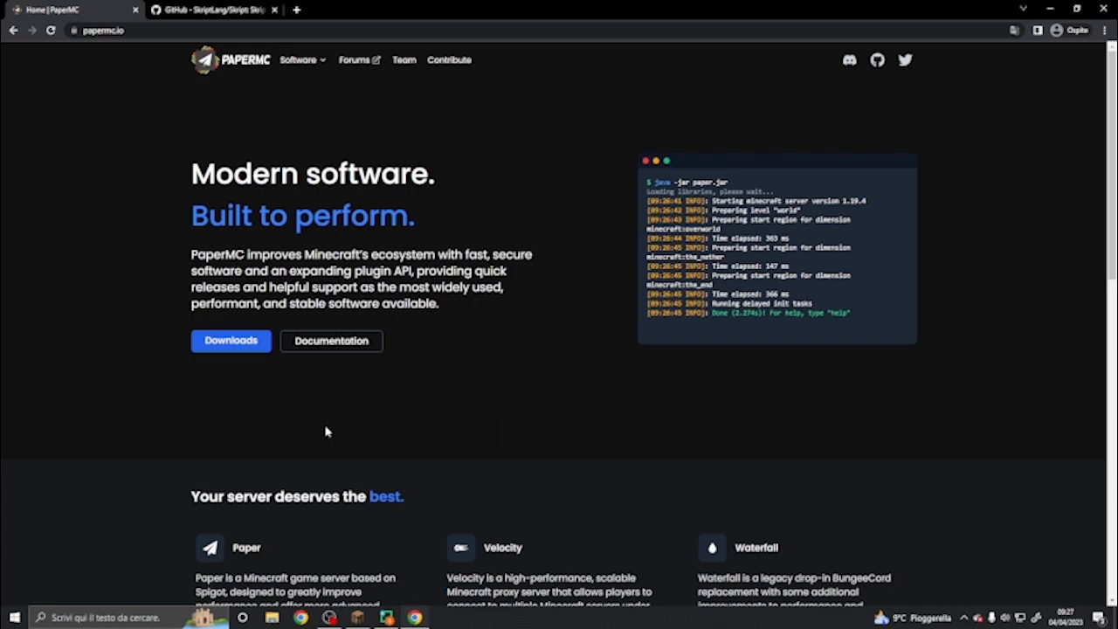
pyautogui.moveTo(567, 342)
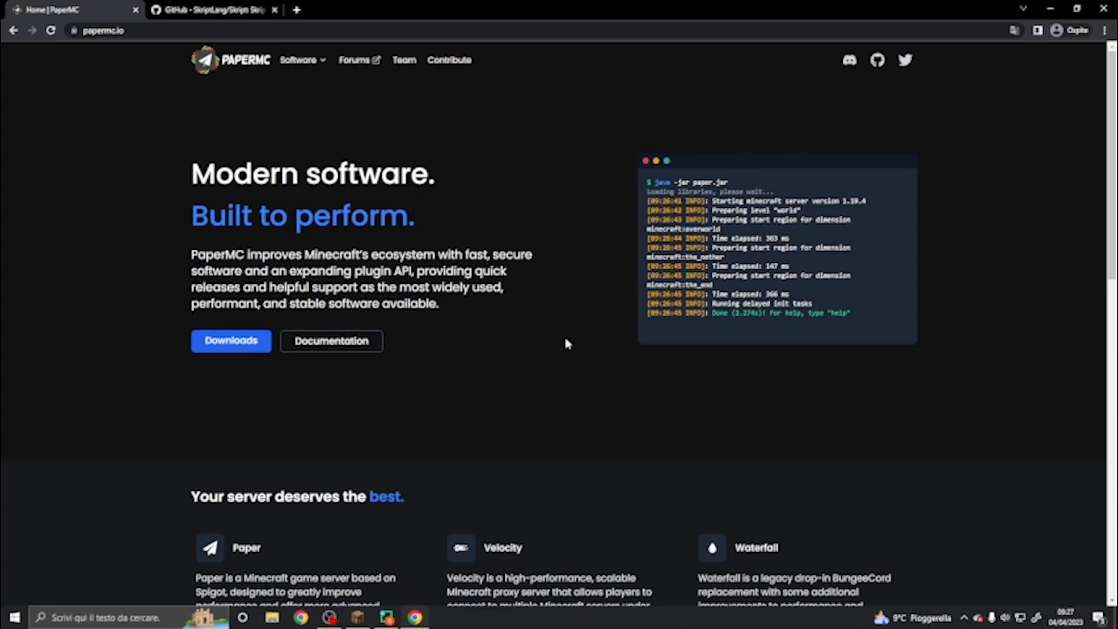
# Download the Paper 1.19.4 build #490 server jar from papermc.io Downloads.
pyautogui.click(231, 341)
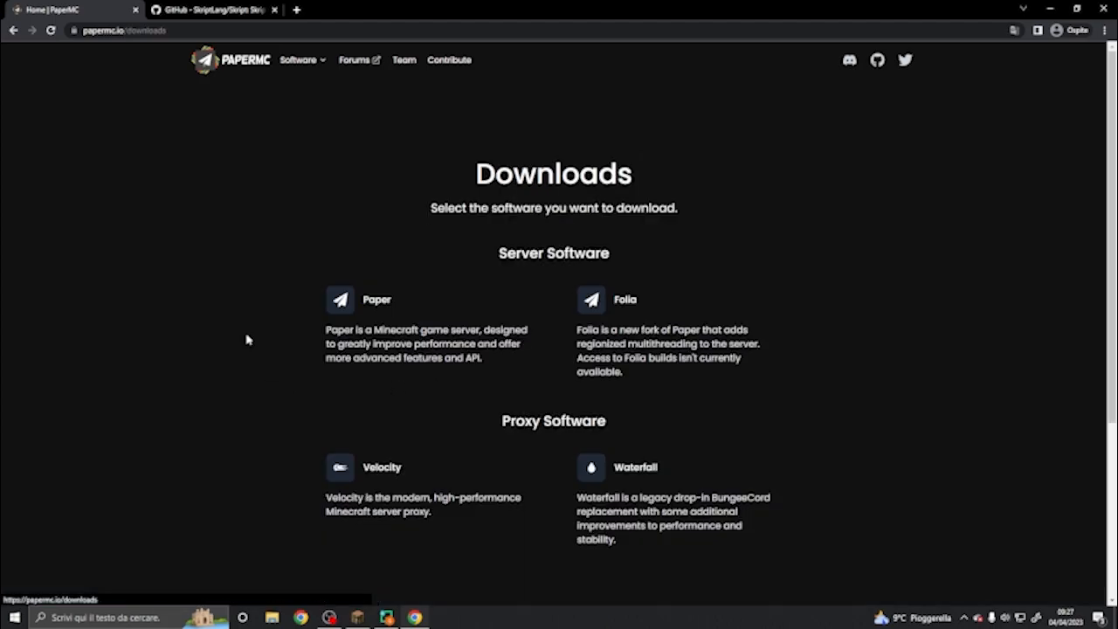
pyautogui.click(375, 300)
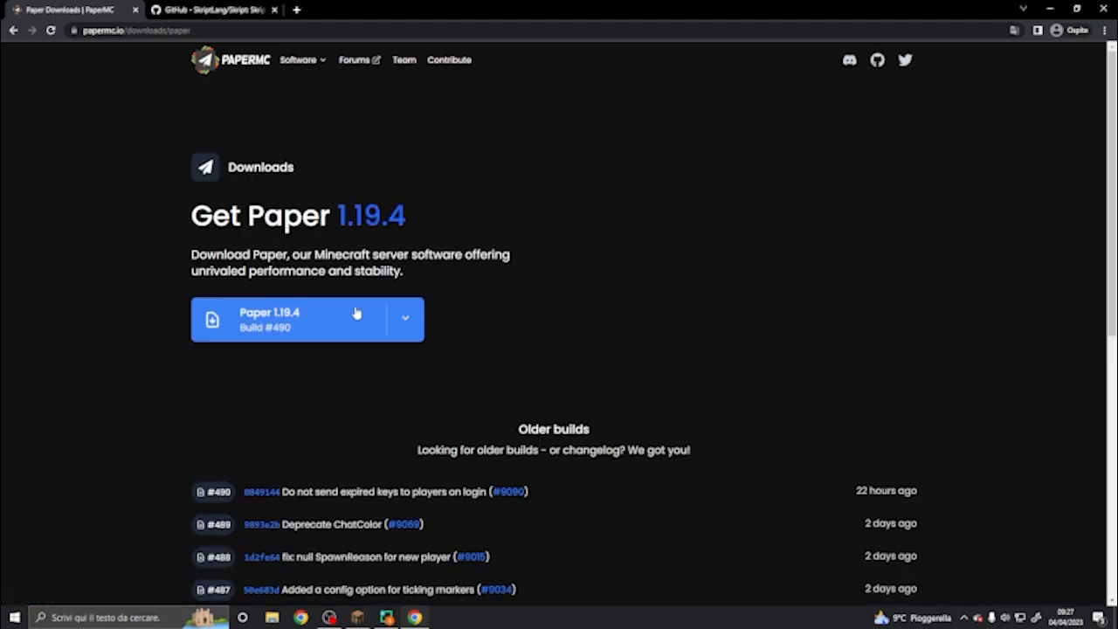
pyautogui.click(288, 318)
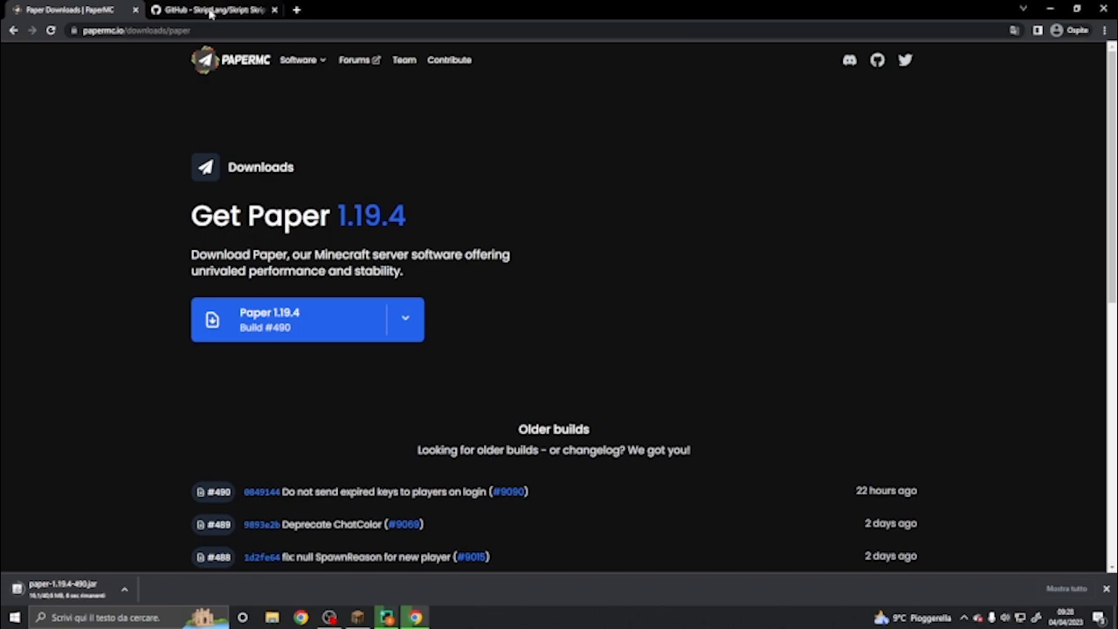
# From the Skript GitHub latest release, download Skript-2.6.4.jar under Assets.
pyautogui.click(214, 11)
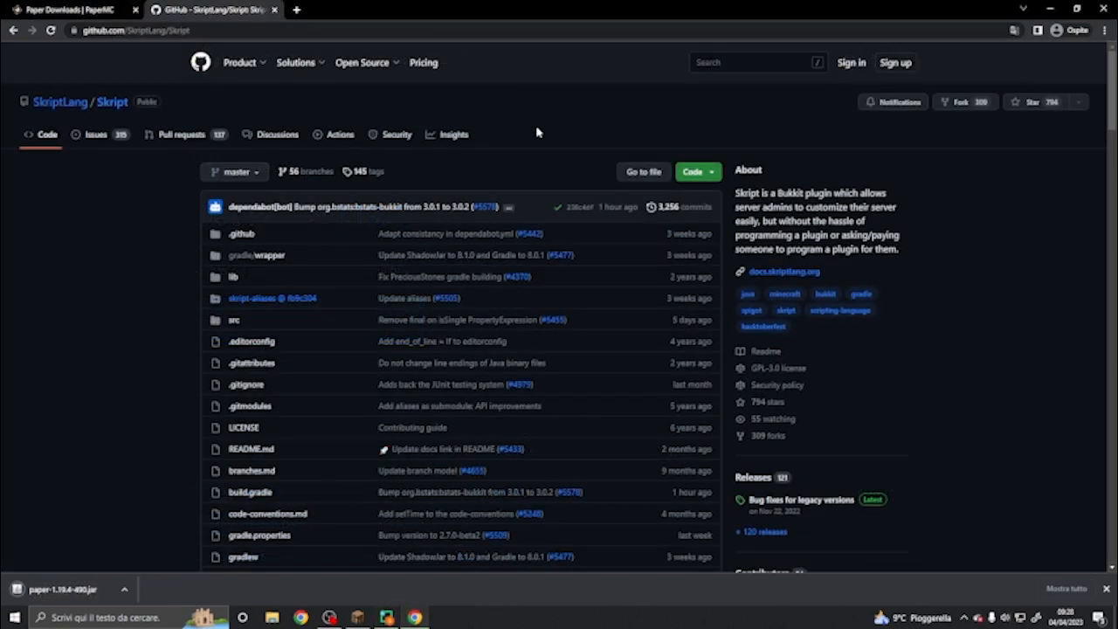
pyautogui.scroll(-3)
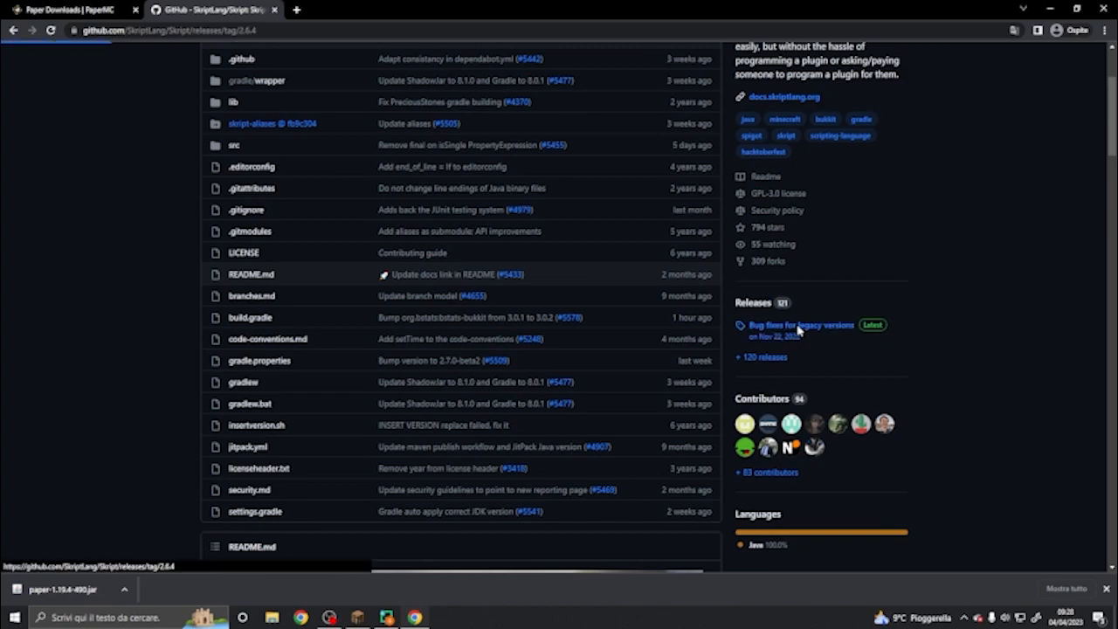
pyautogui.click(800, 325)
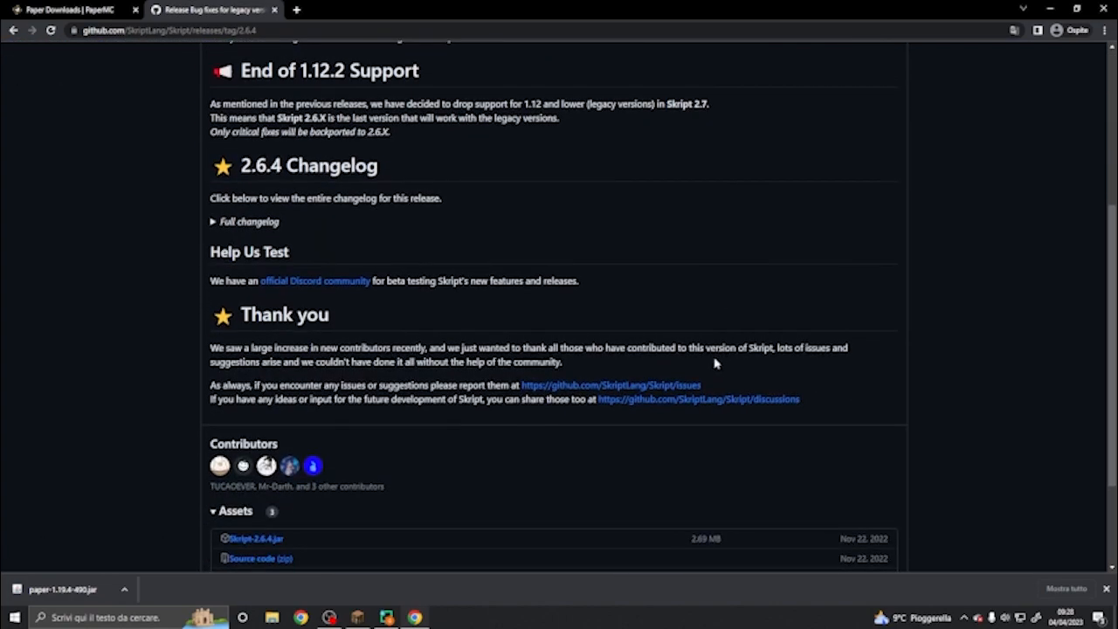
pyautogui.click(256, 421)
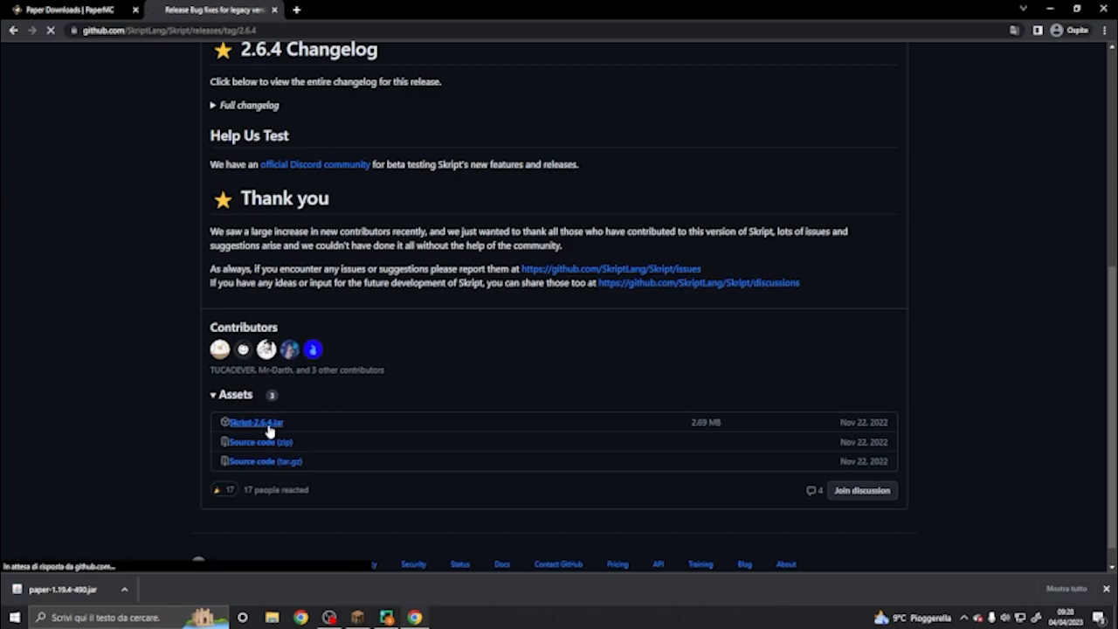
pyautogui.click(255, 421)
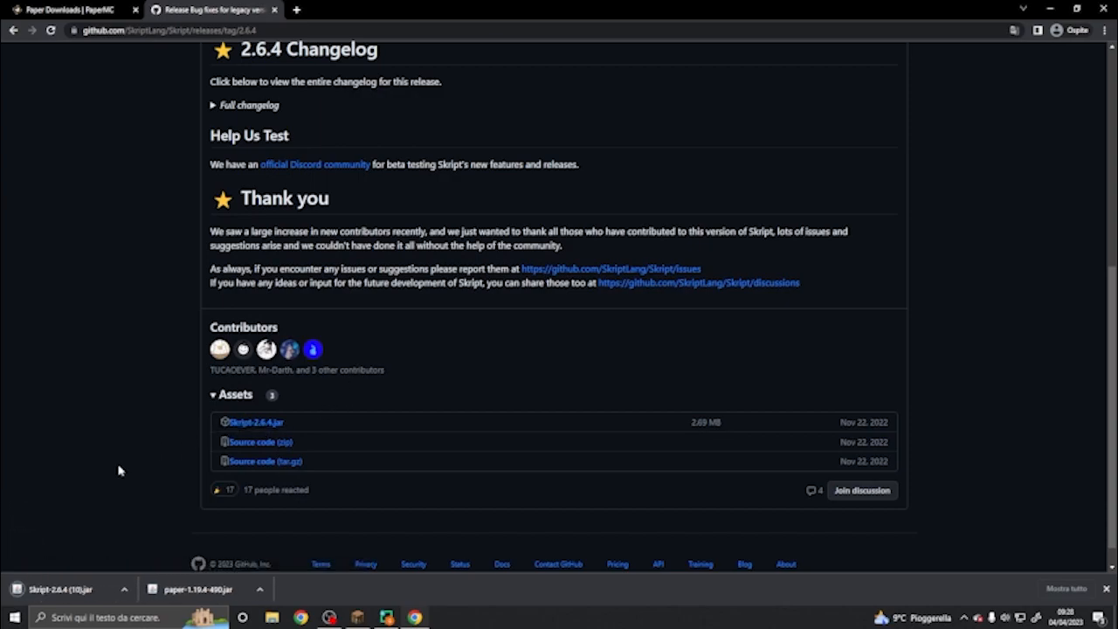
pyautogui.moveTo(114, 479)
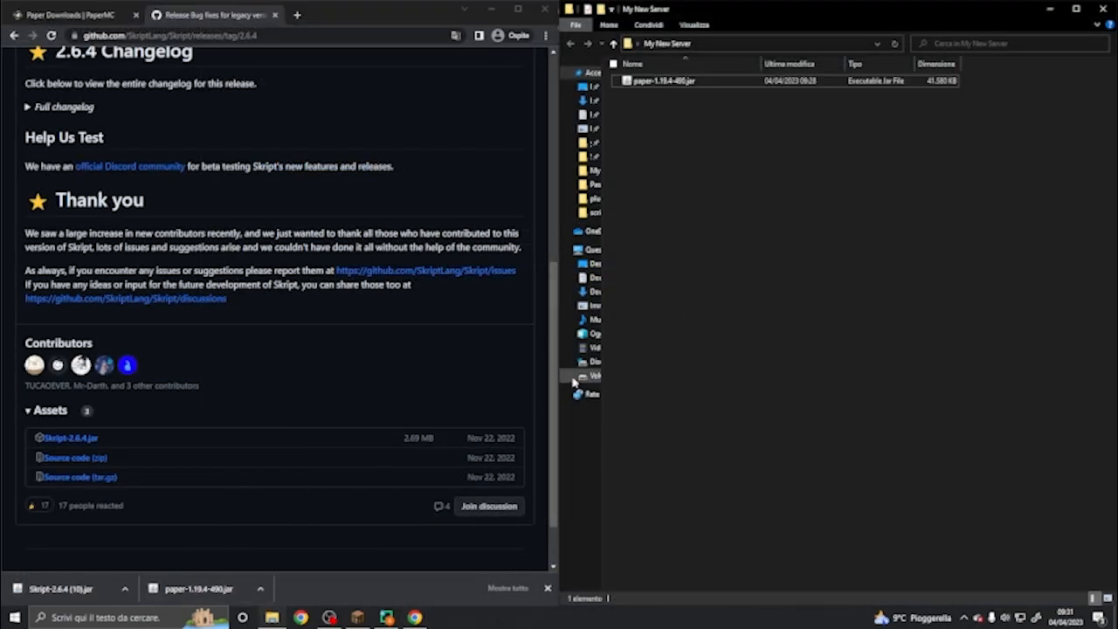
# Edit eula.txt so eula=false becomes eula=true, then save and close it.
pyautogui.click(664, 83)
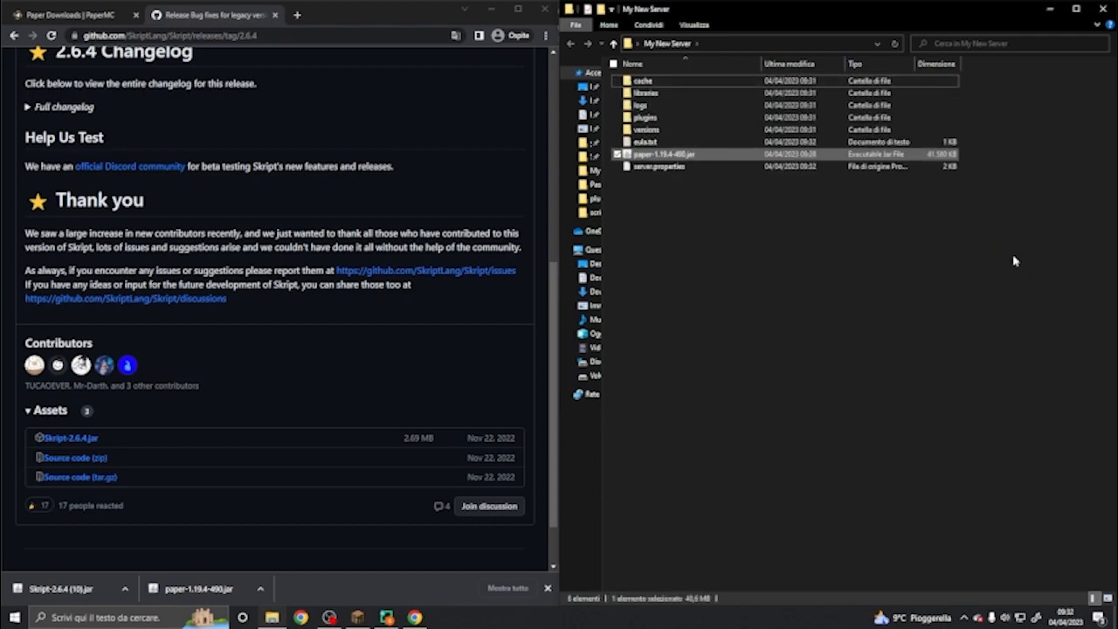
pyautogui.doubleClick(643, 142)
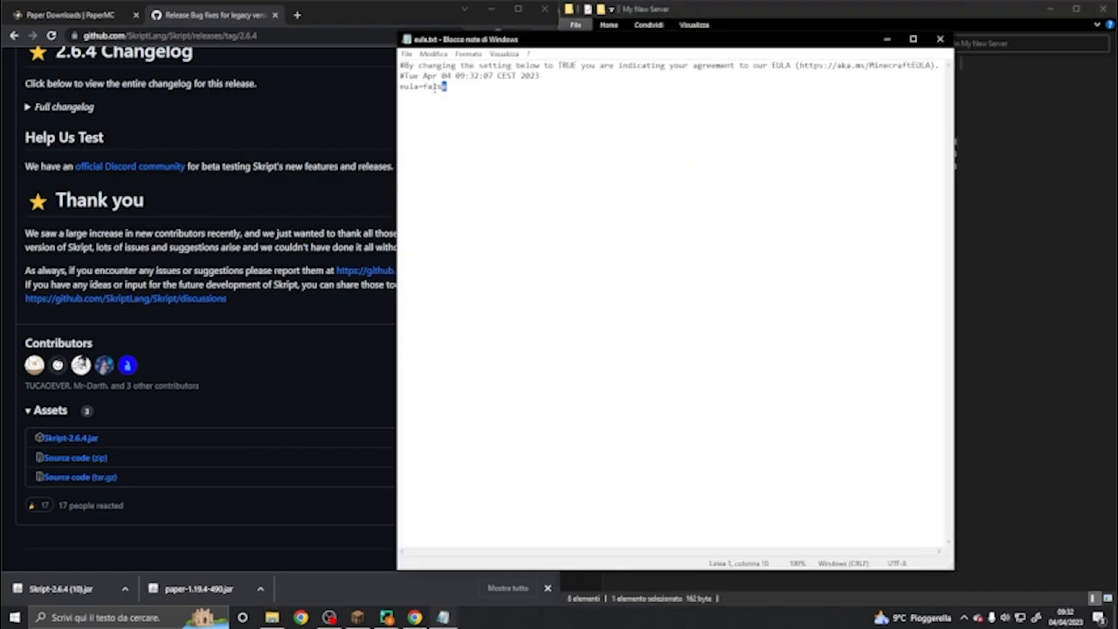
pyautogui.write('tr')
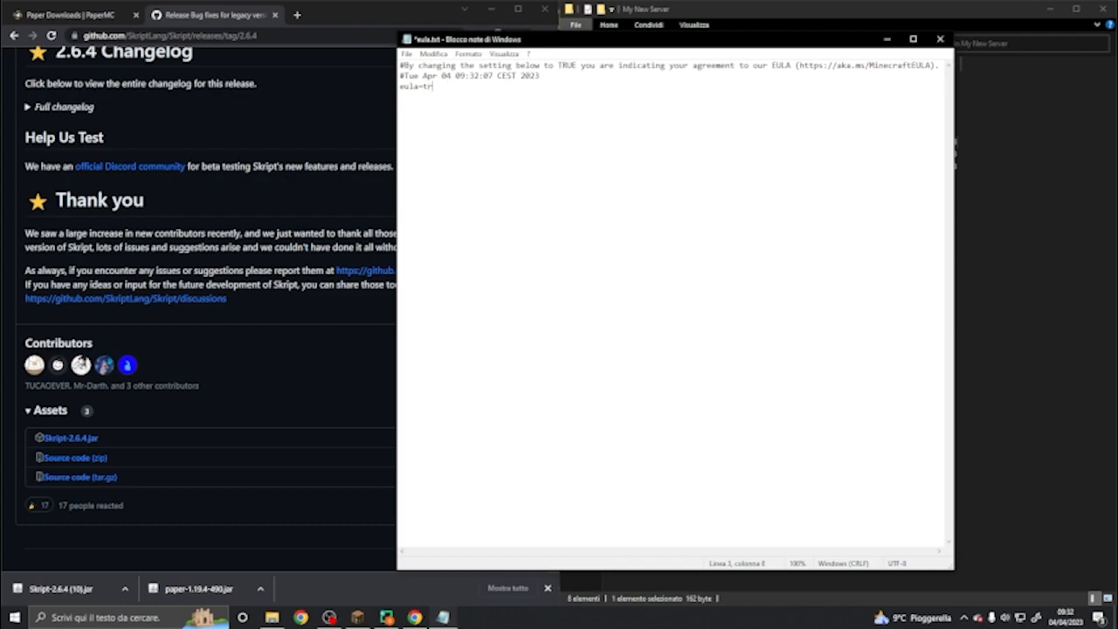
pyautogui.click(409, 53)
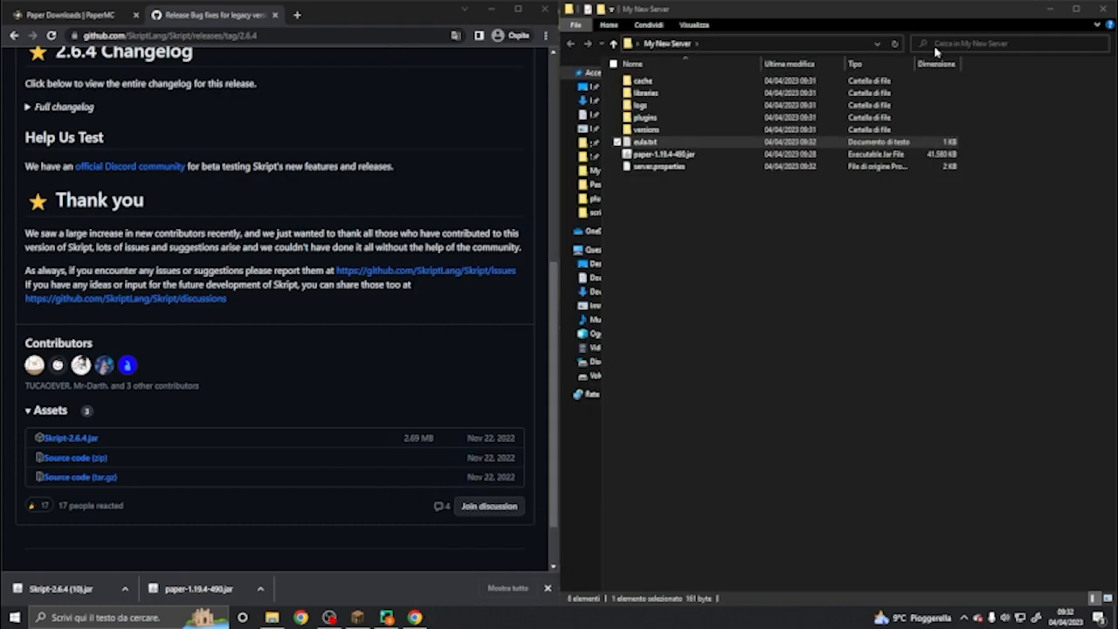
# Run paper-1.19.4-490.jar until the console says Done, then close the server window.
pyautogui.click(664, 153)
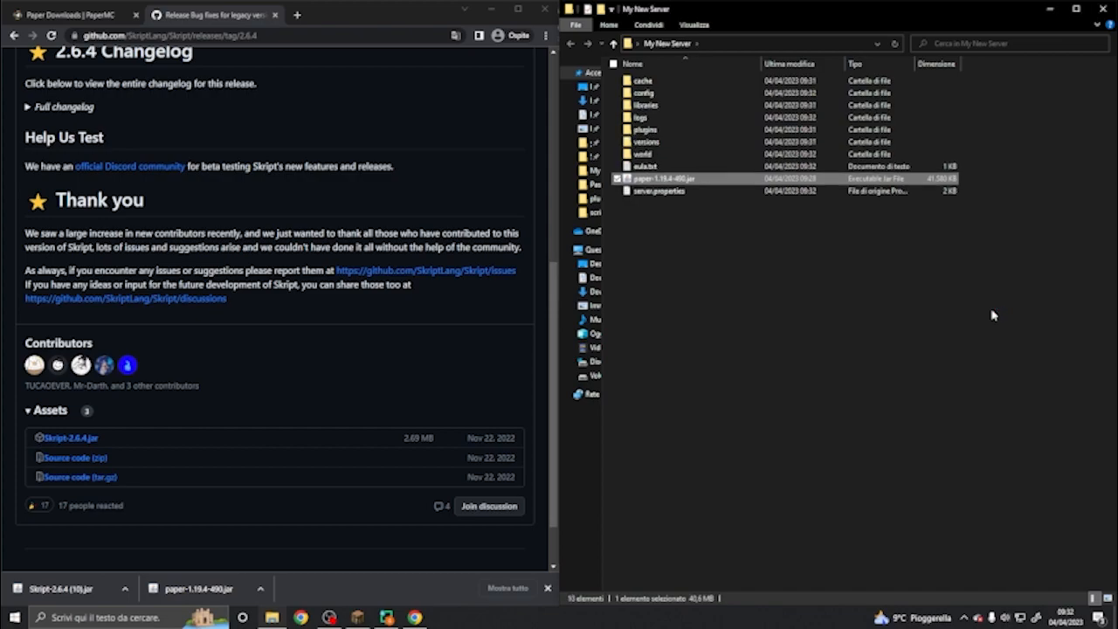
pyautogui.doubleClick(657, 178)
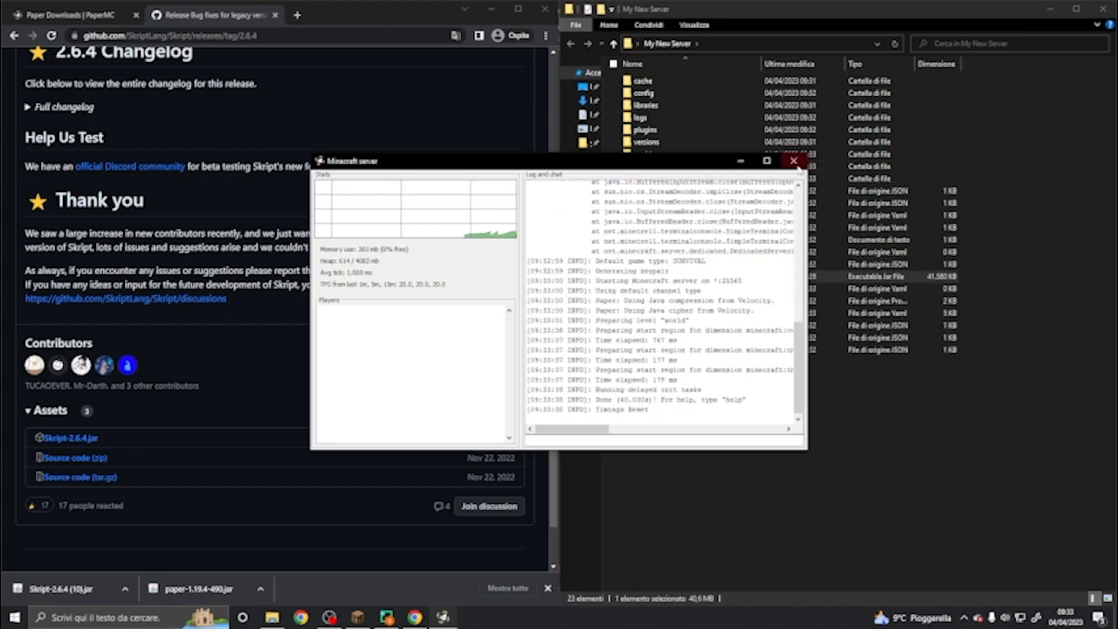
pyautogui.click(793, 165)
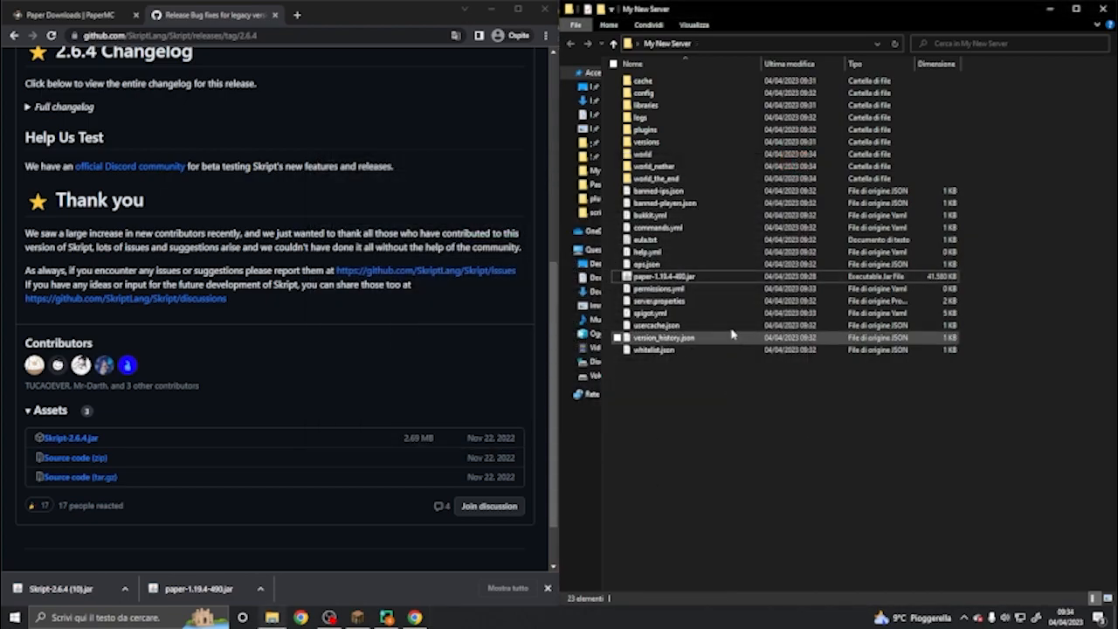
# Rename the Paper jar to server.jar and create a new text document named run.
pyautogui.click(664, 276)
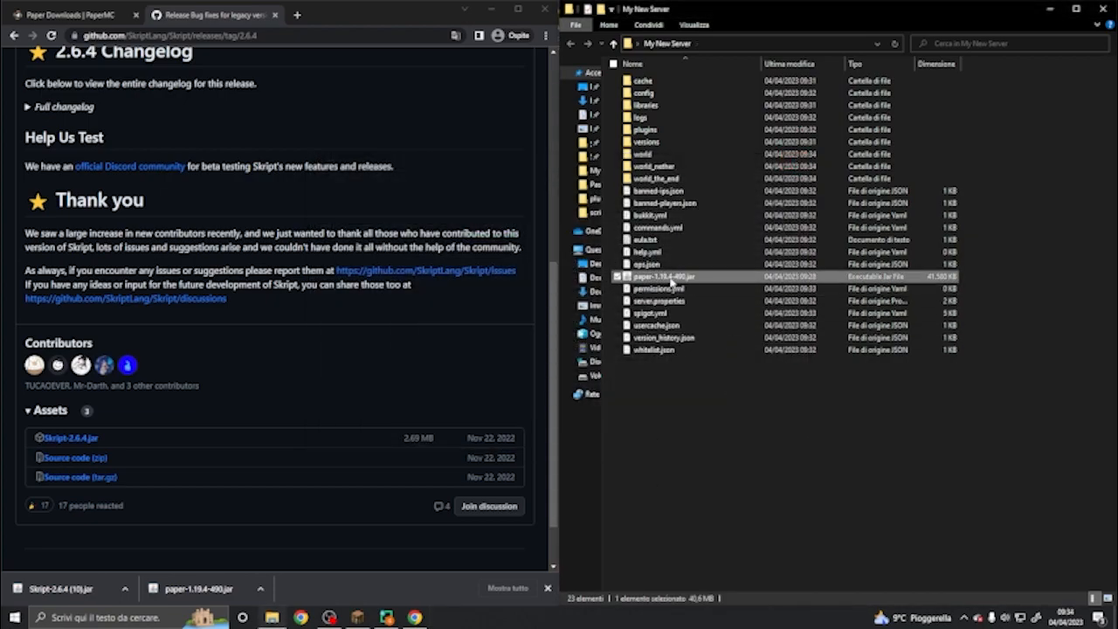
pyautogui.write('server.jar')
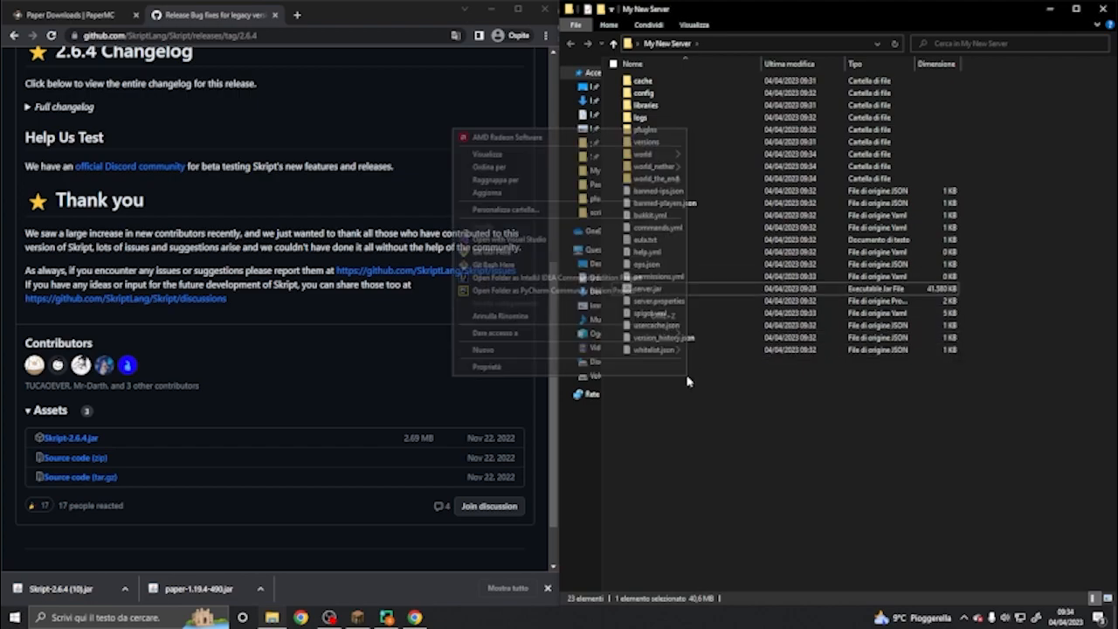
pyautogui.click(737, 440)
pyautogui.write('run.txt')
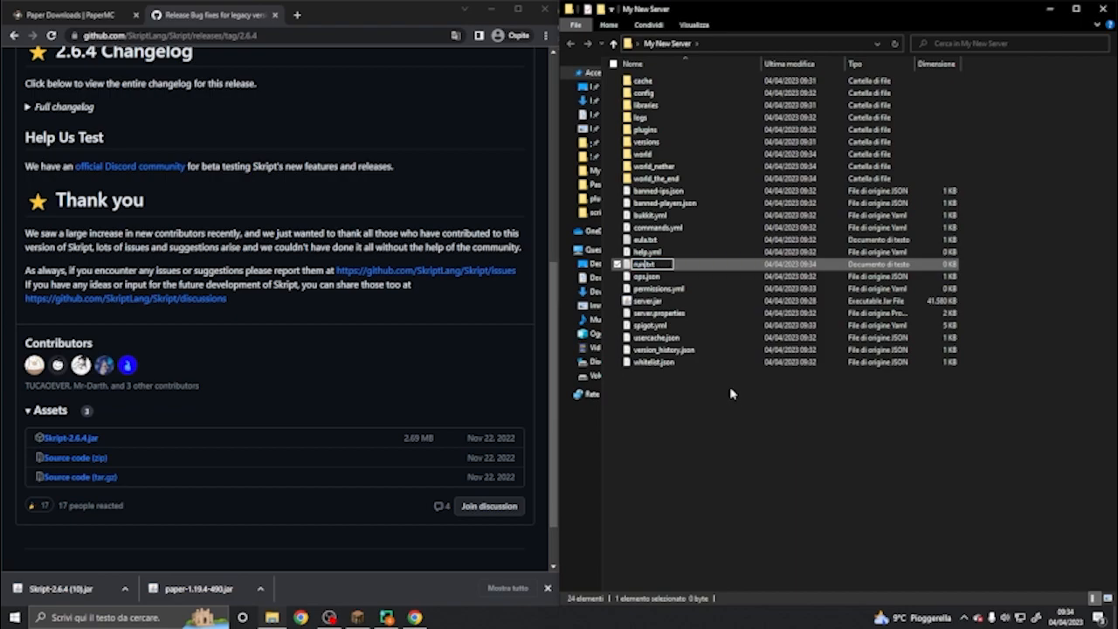
# Write 'java -Xmx2048M -Xms2048M -jar server.jar nogui' into run.txt and save it.
pyautogui.doubleClick(648, 262)
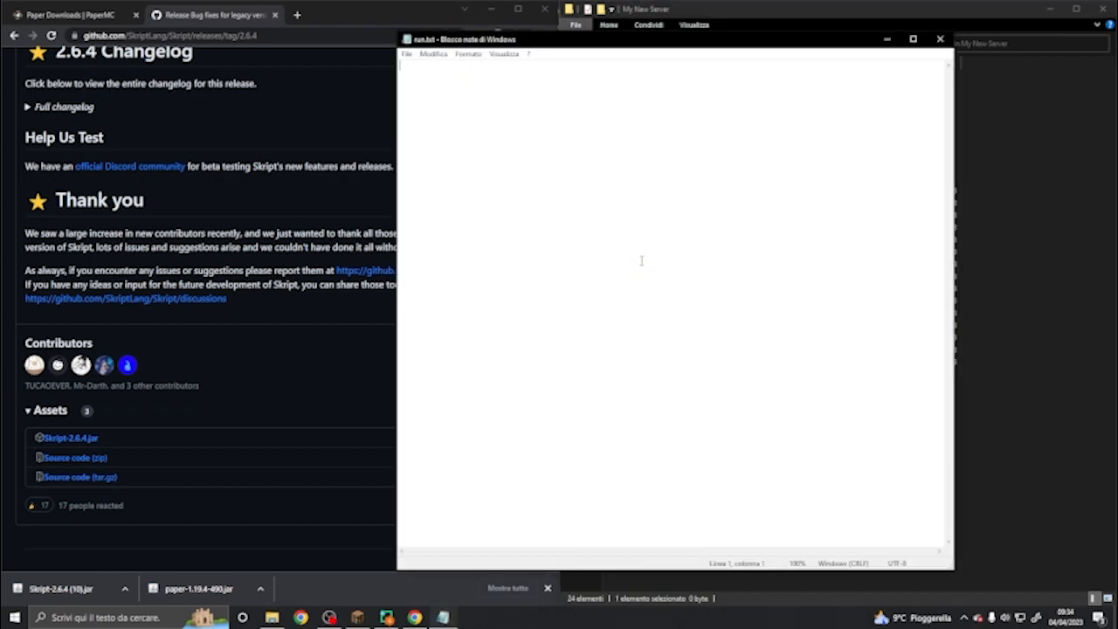
pyautogui.write('java -Xmx2048M -Xms2048M -jar server.jar nogui')
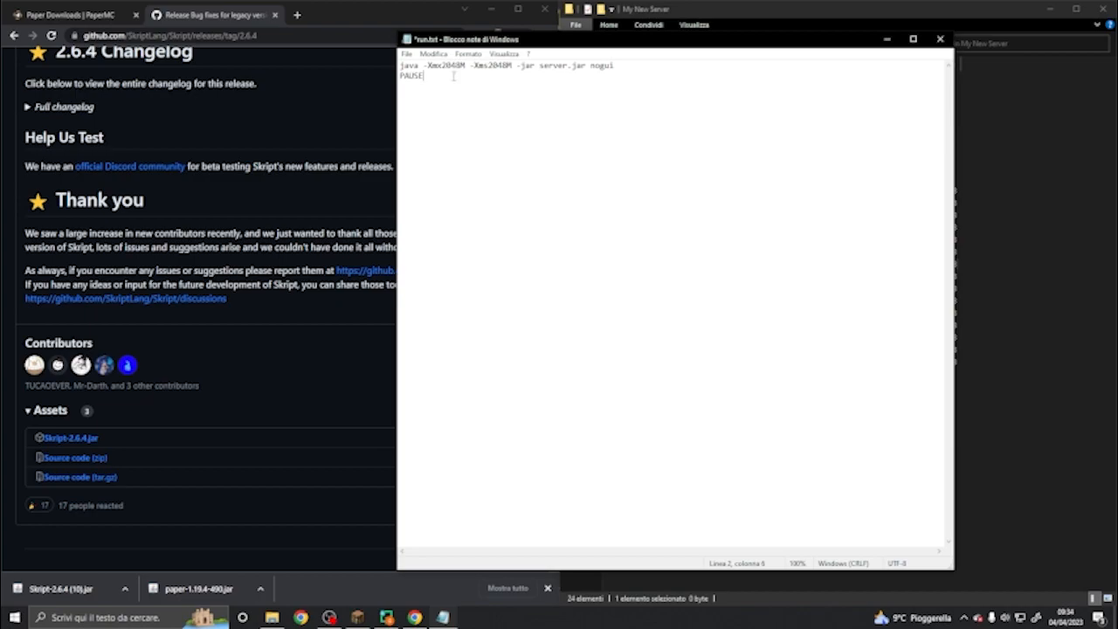
pyautogui.press('Ctrl+s')
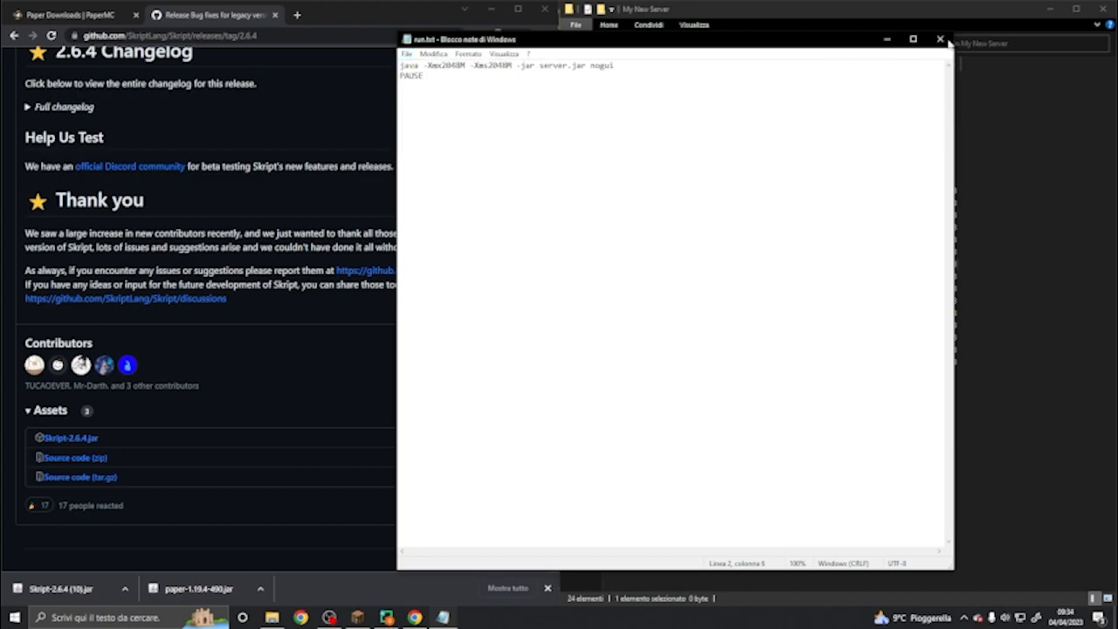
pyautogui.click(940, 40)
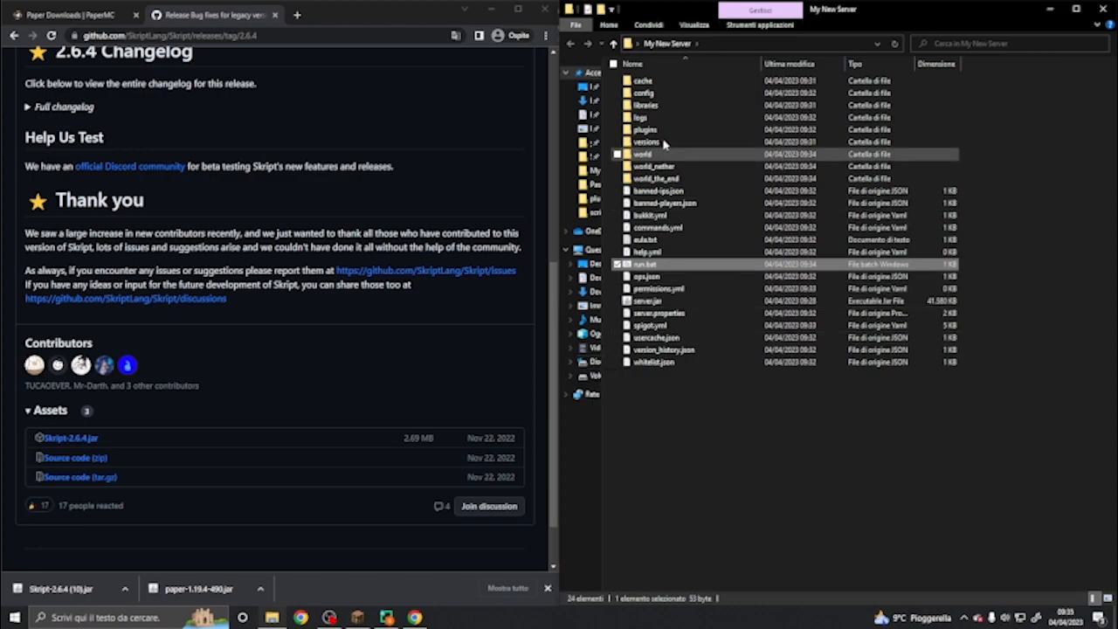
# Enter the server's plugins folder, which holds only a bStats folder.
pyautogui.doubleClick(643, 130)
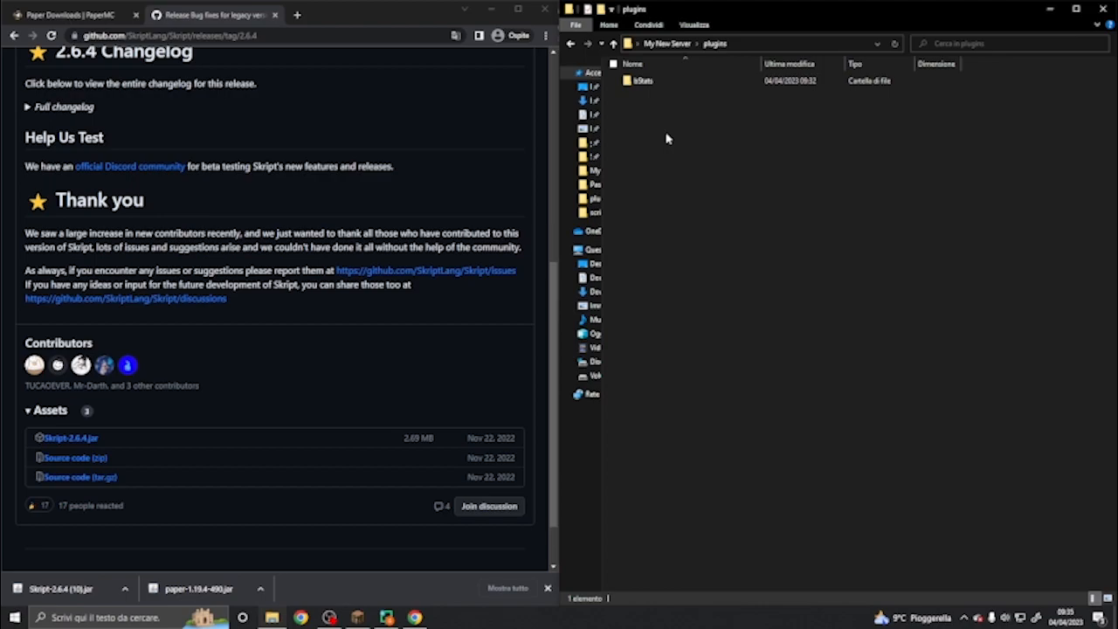
pyautogui.moveTo(276, 478)
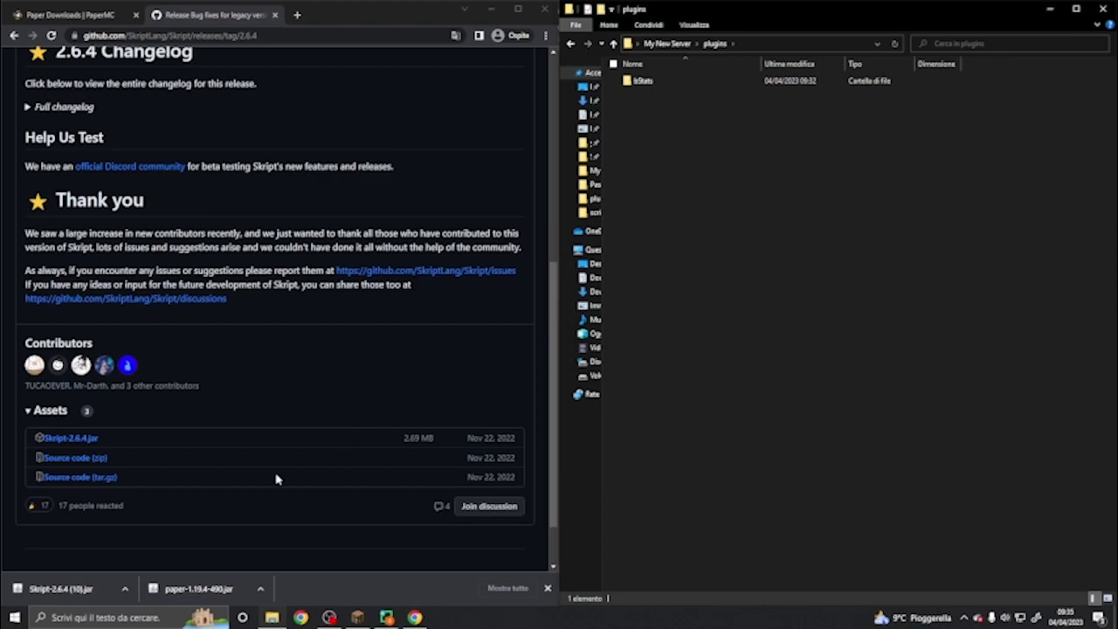